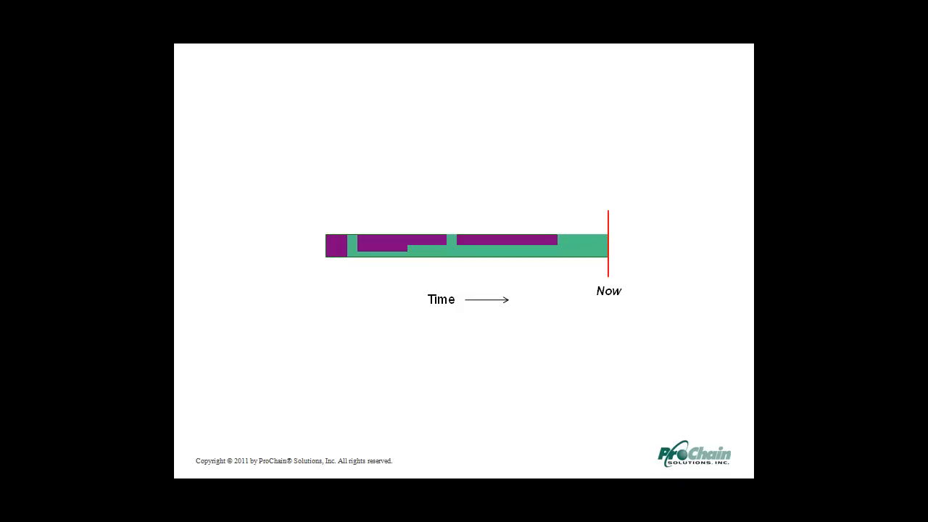
key("Right")
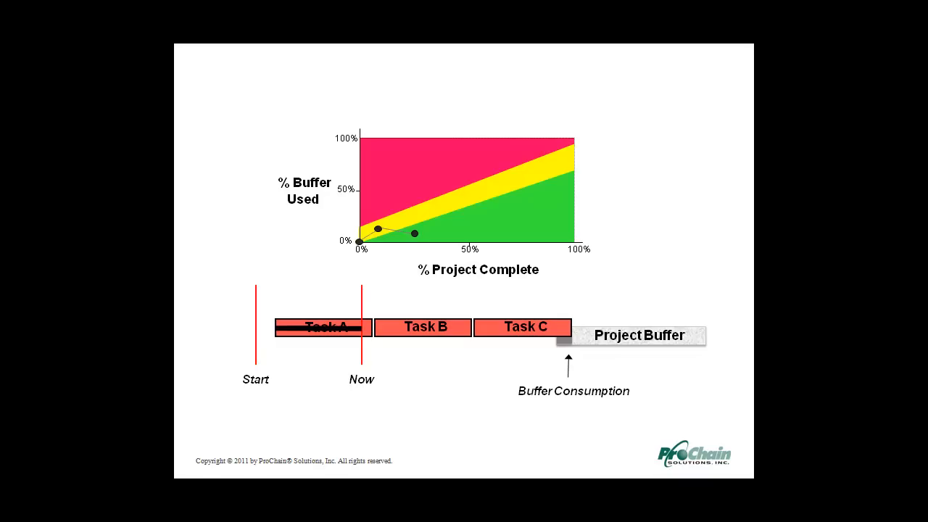
key("Right")
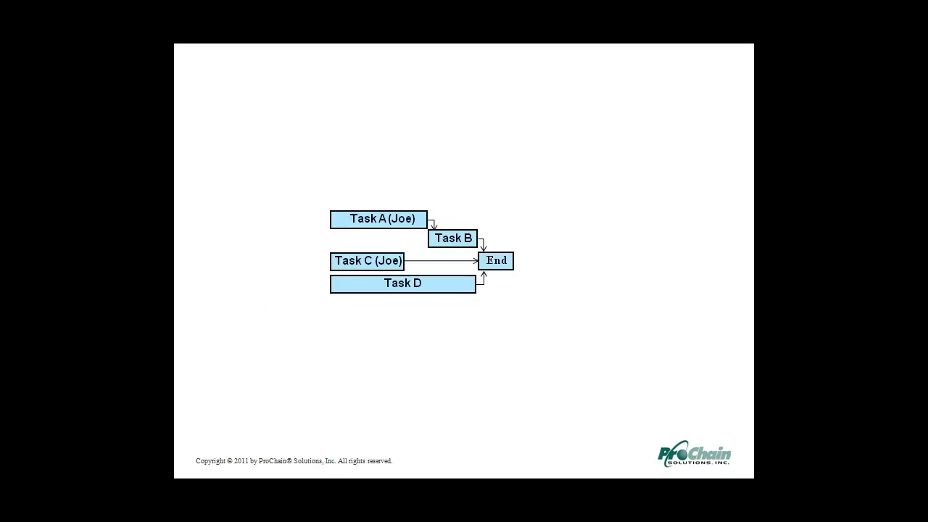